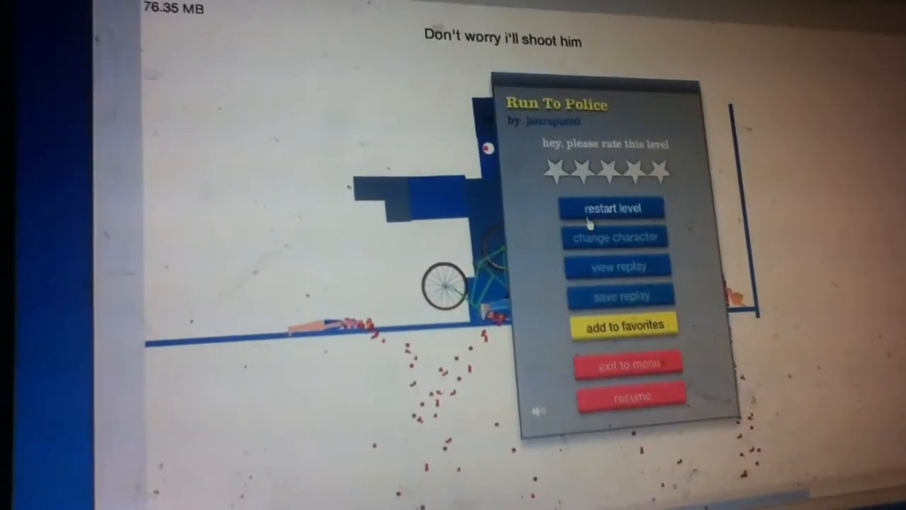
Exit Run To Police to the menu and bring up the User Submitted Levels list.
click(611, 207)
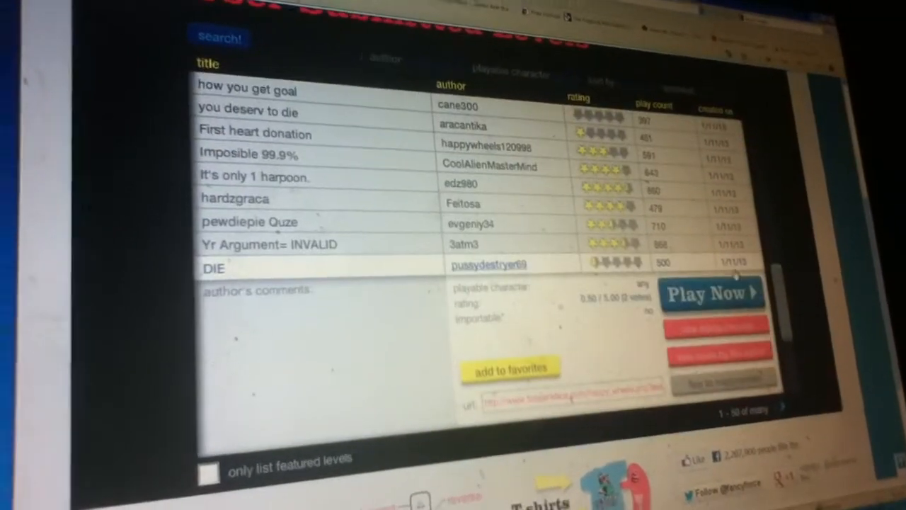
Scroll the user levels list and show the dakillin car level's 'test run' details.
click(710, 293)
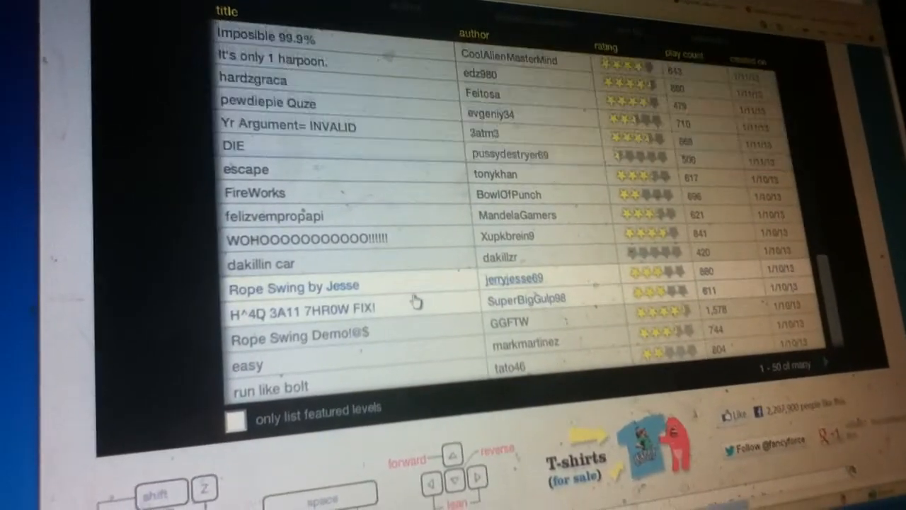
click(262, 263)
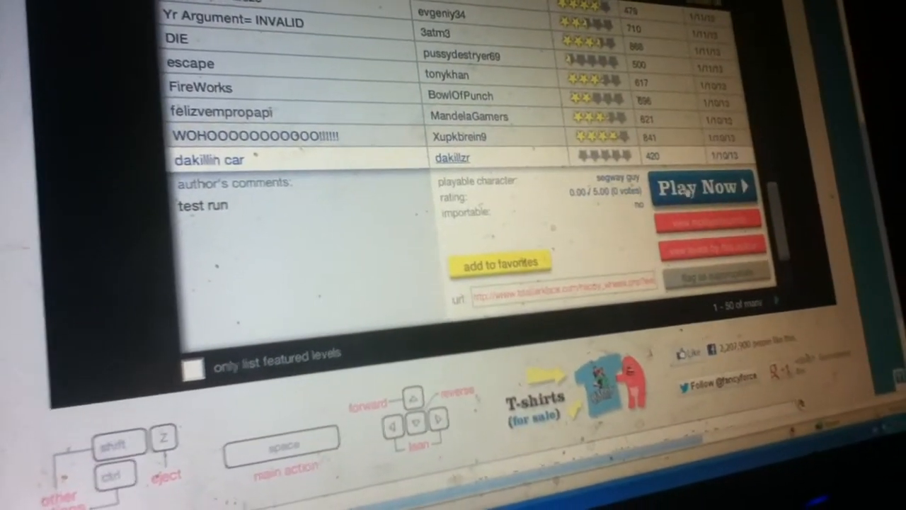
click(704, 187)
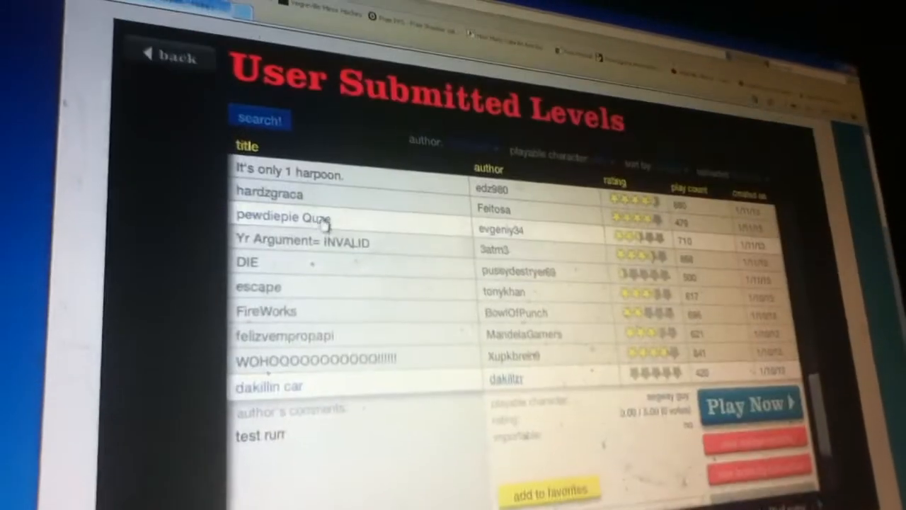
Play Yr Argument= INVALID as the segway guy, driving forward until he crashes.
click(750, 404)
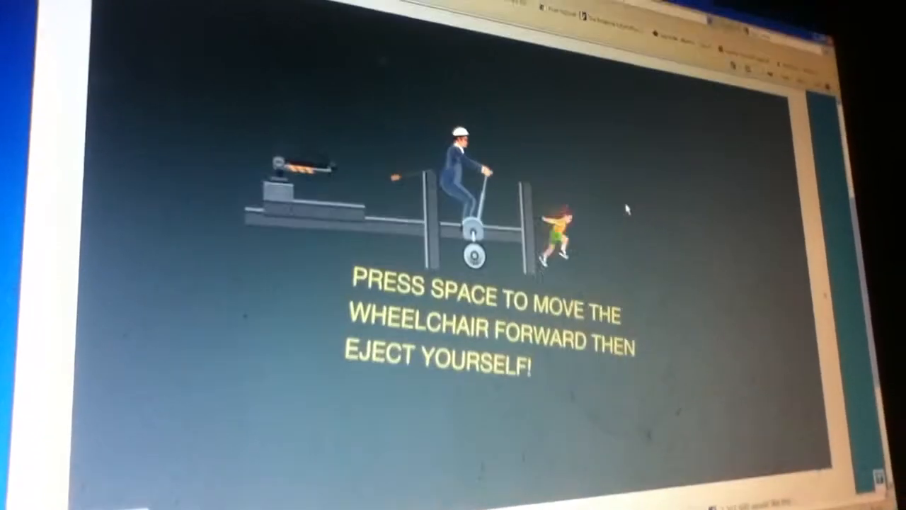
key(space)
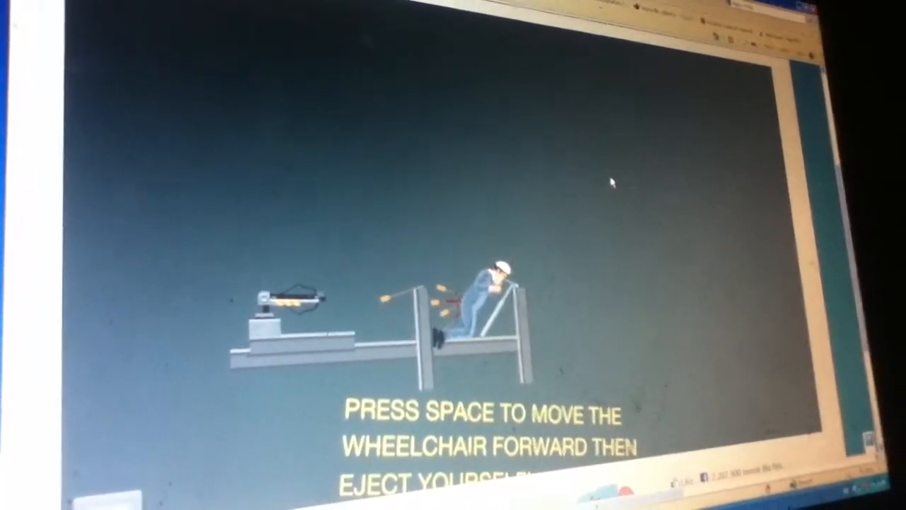
key(space)
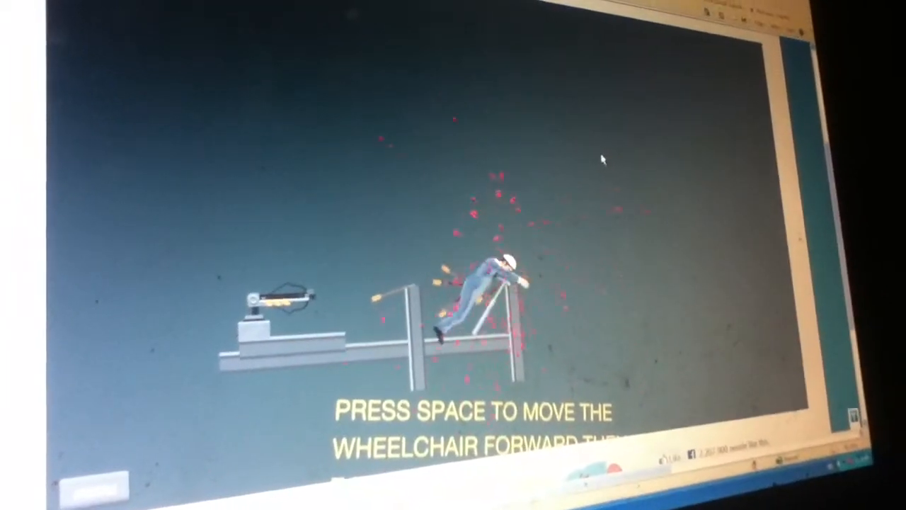
key(space)
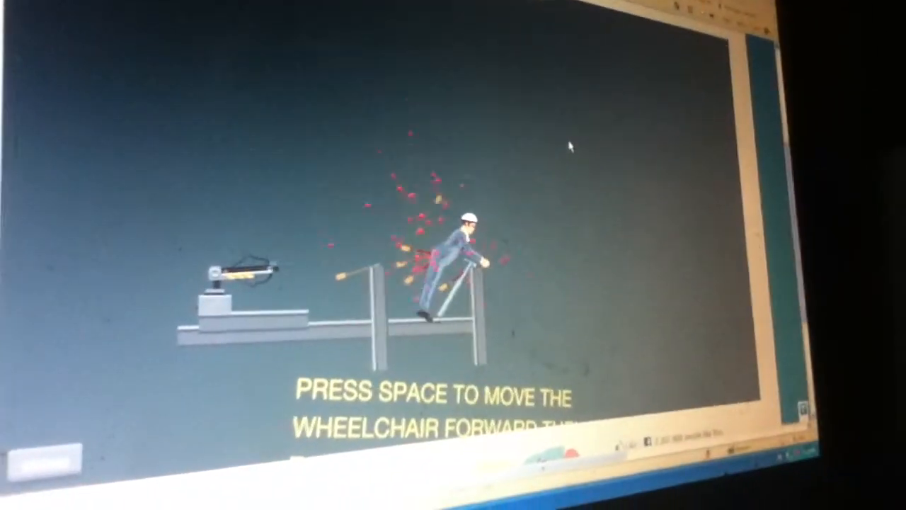
key(space)
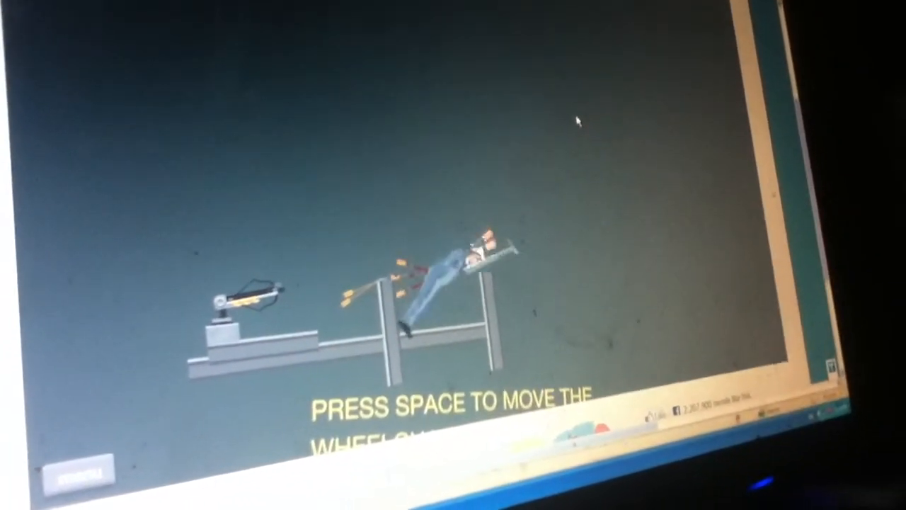
key(space)
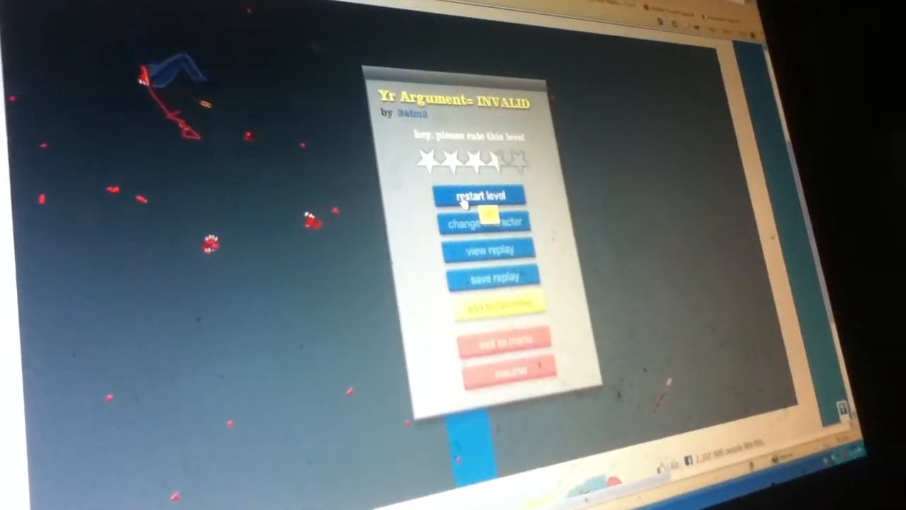
Restart Yr Argument= INVALID with Wheelchair Guy as the character.
click(482, 195)
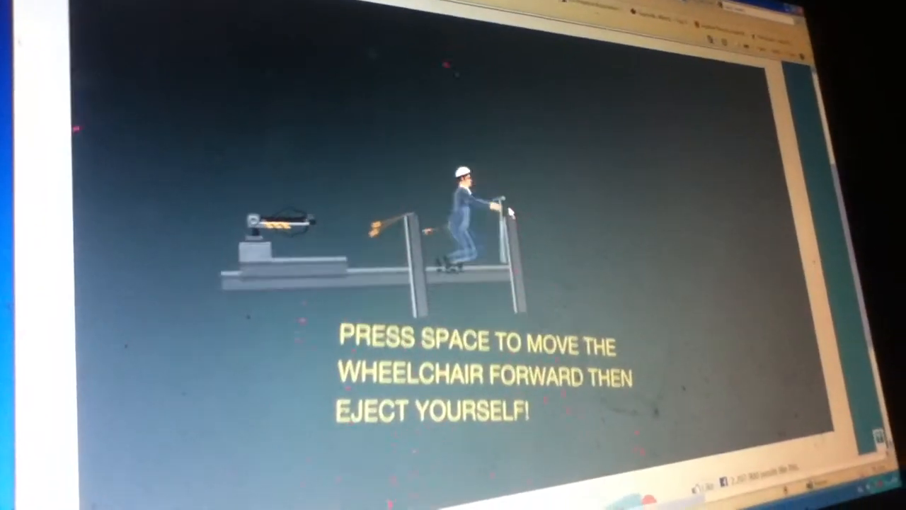
key(space)
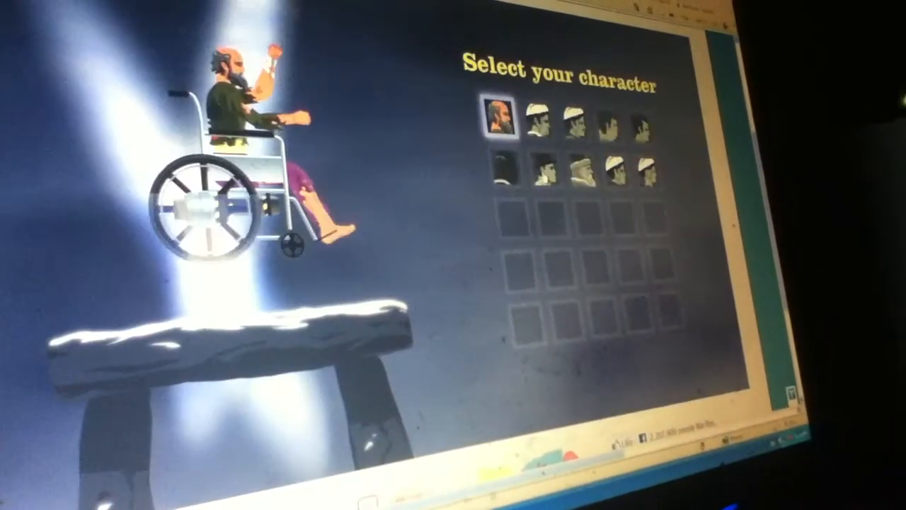
click(503, 116)
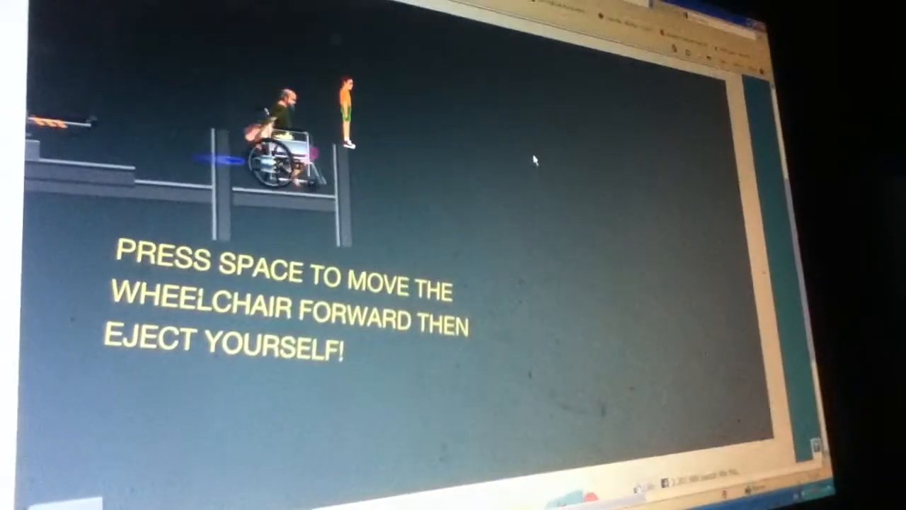
Roll the wheelchair forward and fling the old man out of it.
key(space)
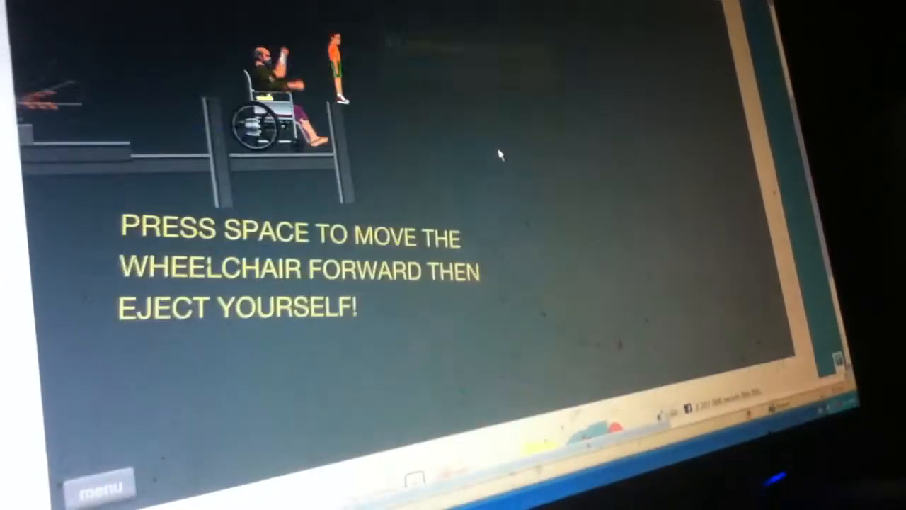
key(space)
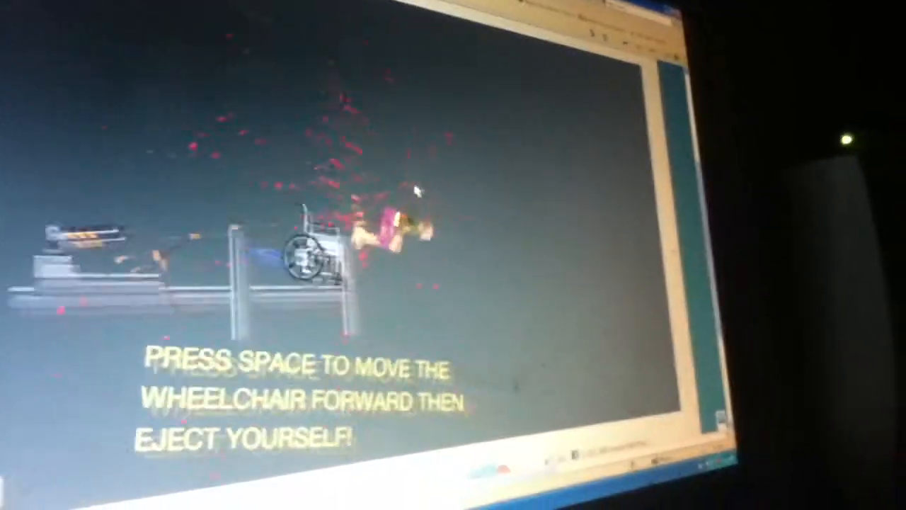
key(space)
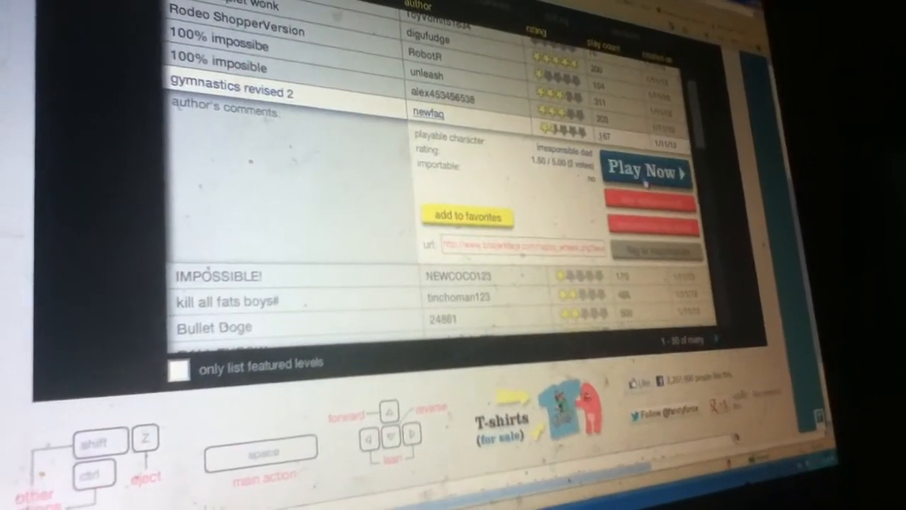
Play gymnastics revised 2 and watch the replay of the run.
click(645, 172)
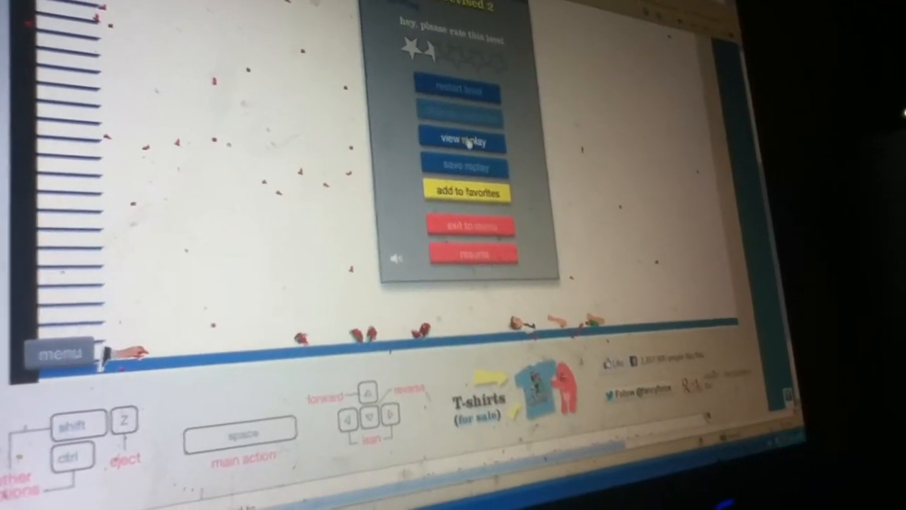
click(463, 139)
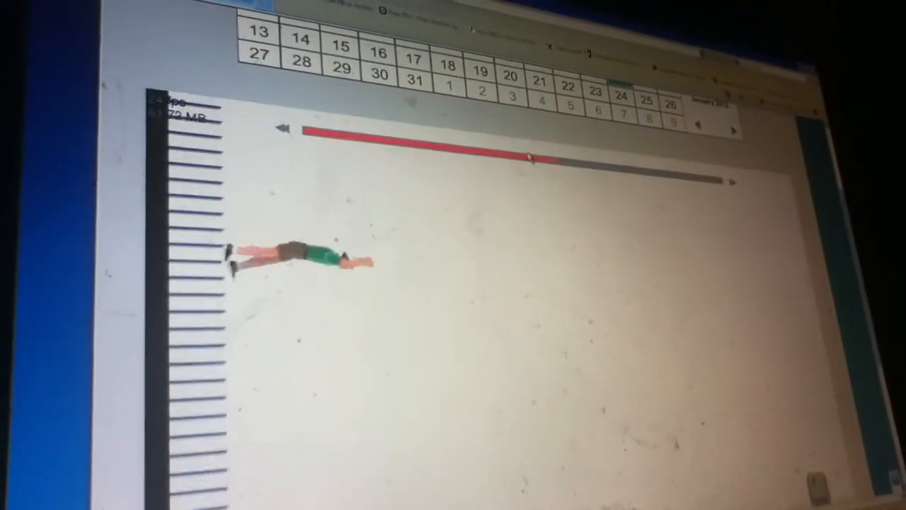